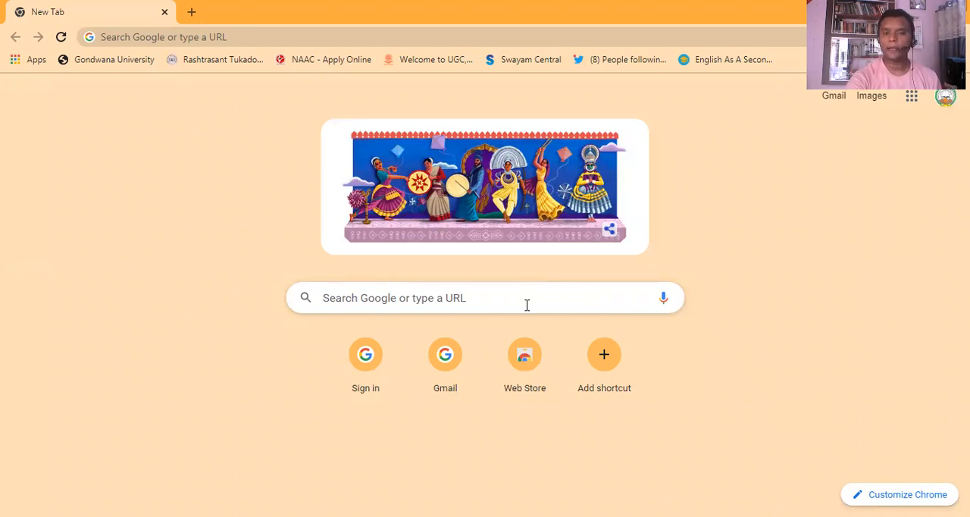
# Search Google for 'grammarly' from the new tab and scroll through the results
pyautogui.click(485, 297)
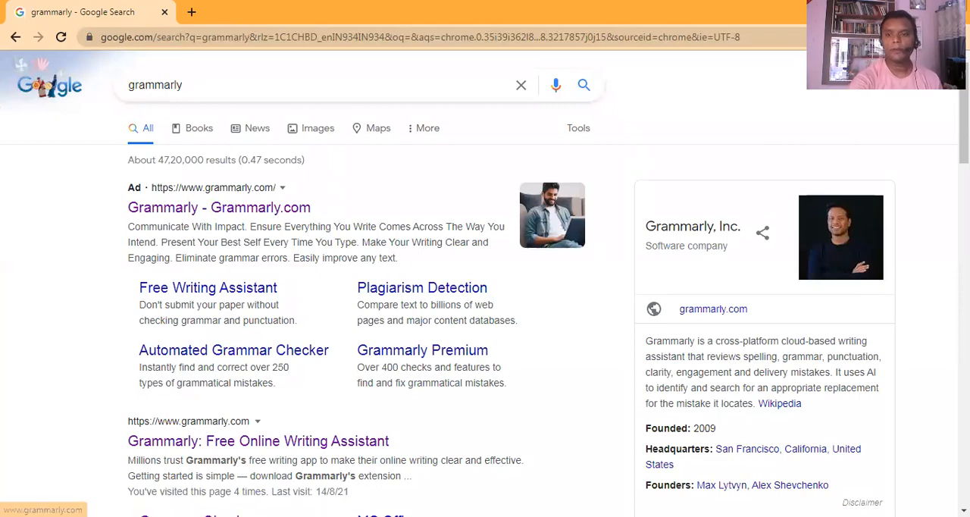
pyautogui.scroll(-3)
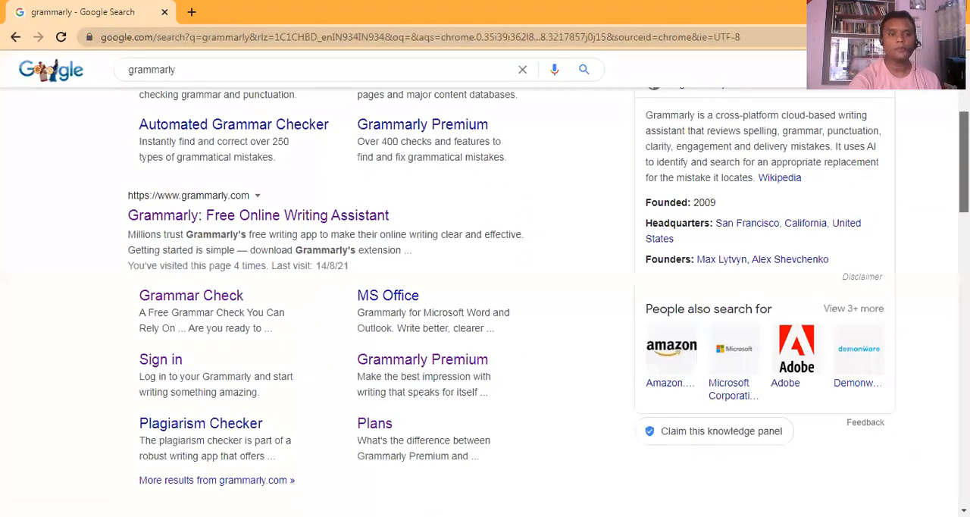
pyautogui.scroll(-3)
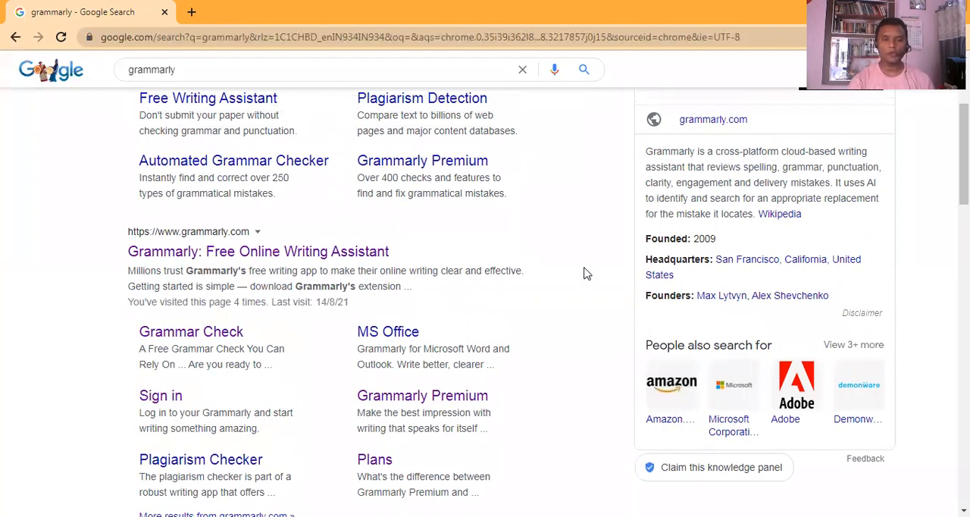
pyautogui.moveTo(679, 256)
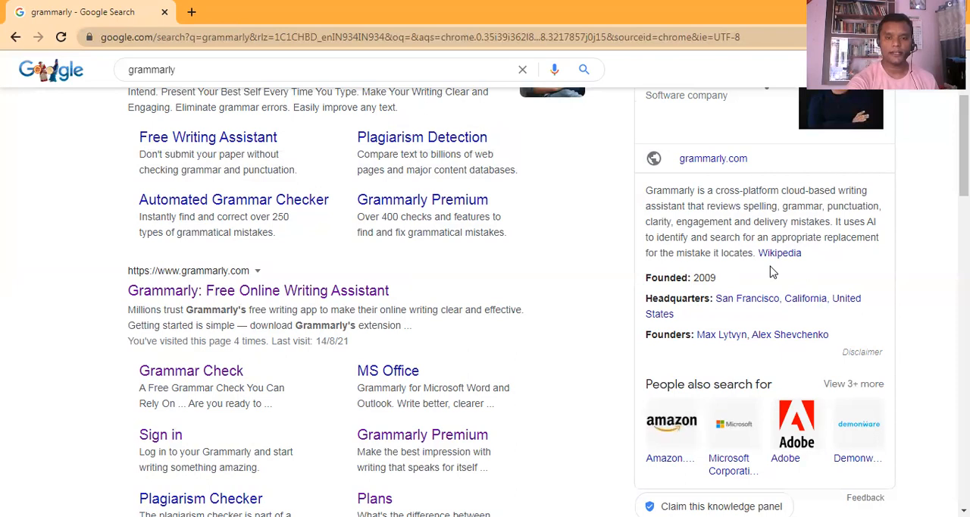
pyautogui.moveTo(333, 297)
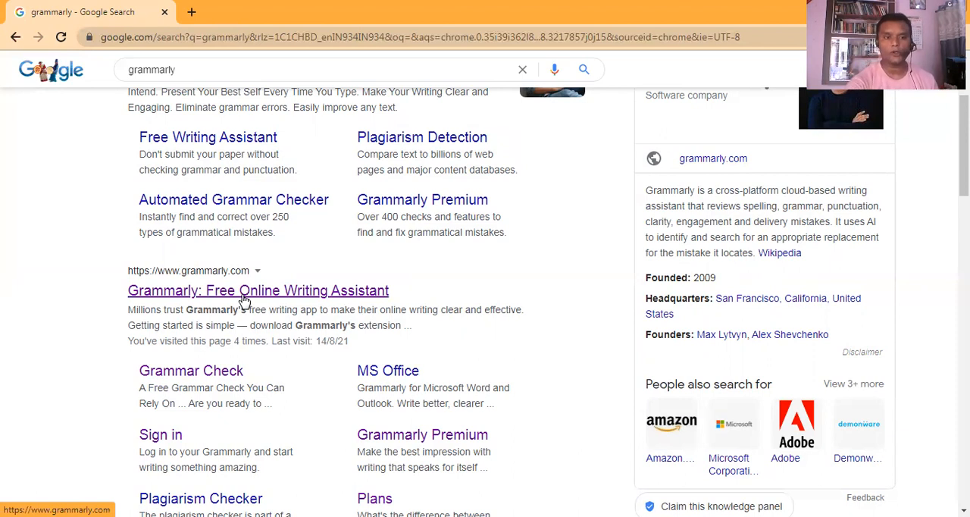
# Open the 'Grammarly: Free Online Writing Assistant' result and go to its Log in page
pyautogui.click(257, 290)
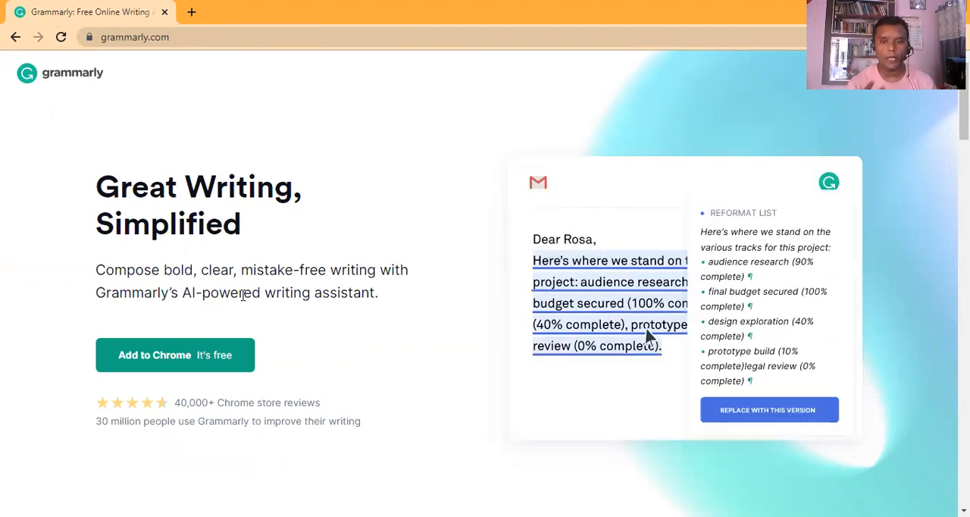
pyautogui.click(768, 409)
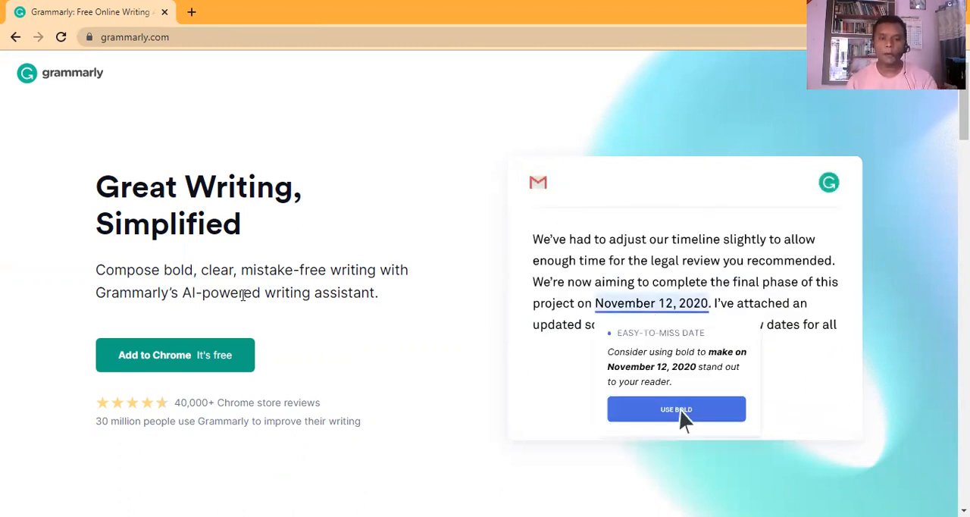
pyautogui.click(675, 409)
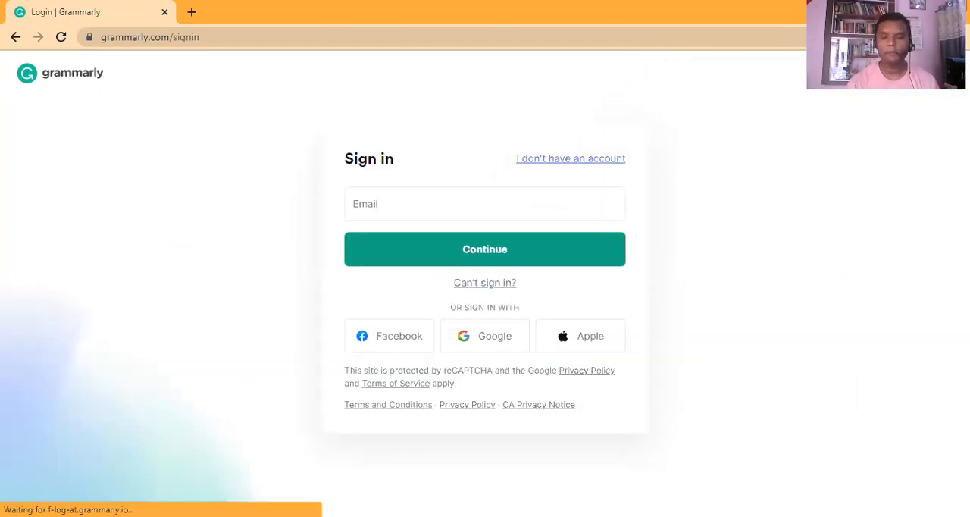
pyautogui.moveTo(625, 261)
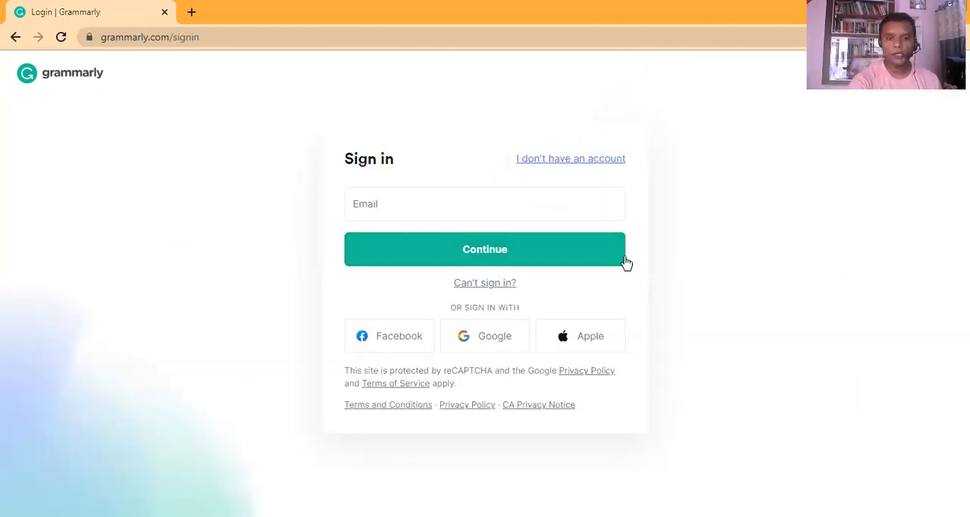
# Sign in with Google by choosing an account, landing on the My Grammarly dashboard
pyautogui.click(484, 336)
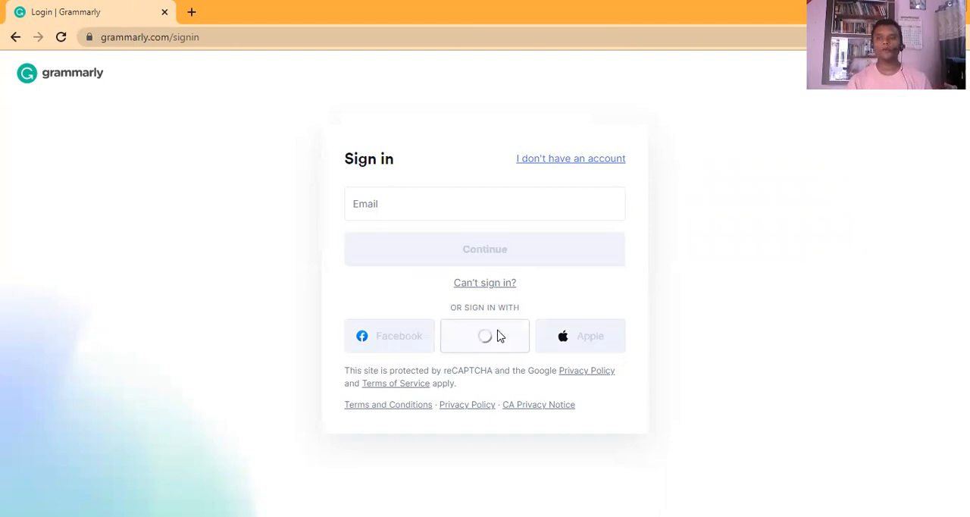
pyautogui.click(484, 335)
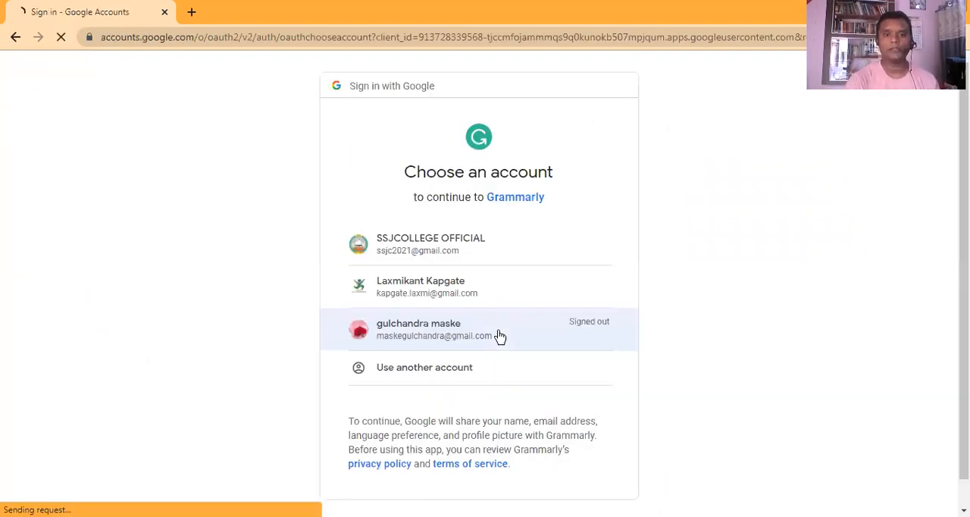
pyautogui.click(434, 329)
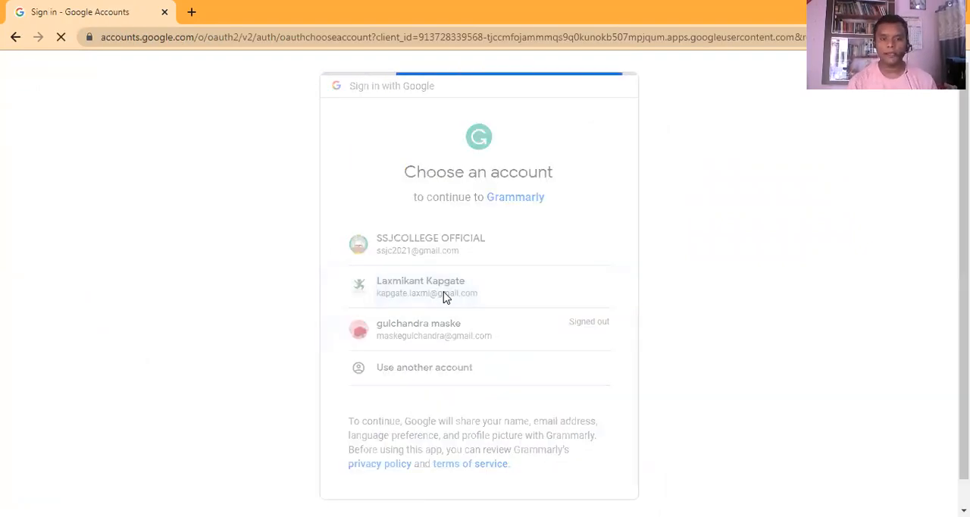
pyautogui.click(421, 286)
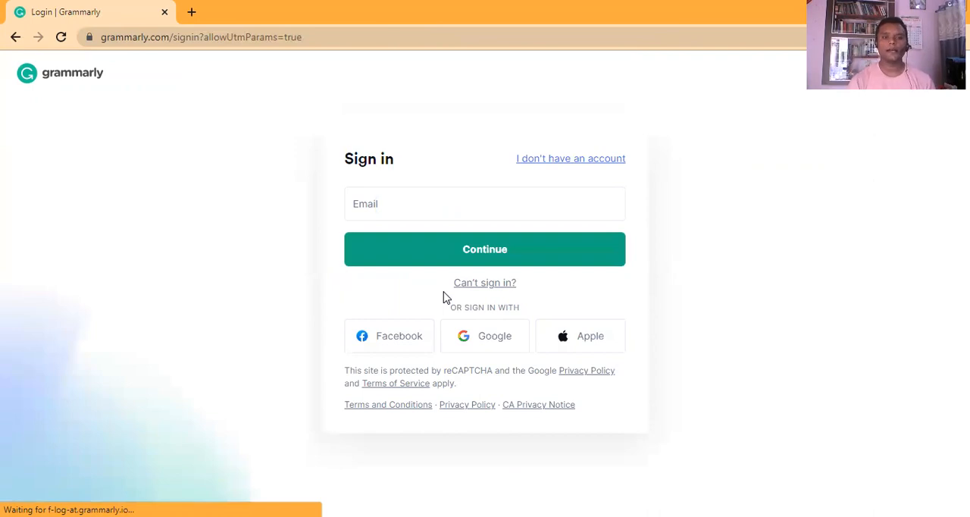
pyautogui.click(484, 248)
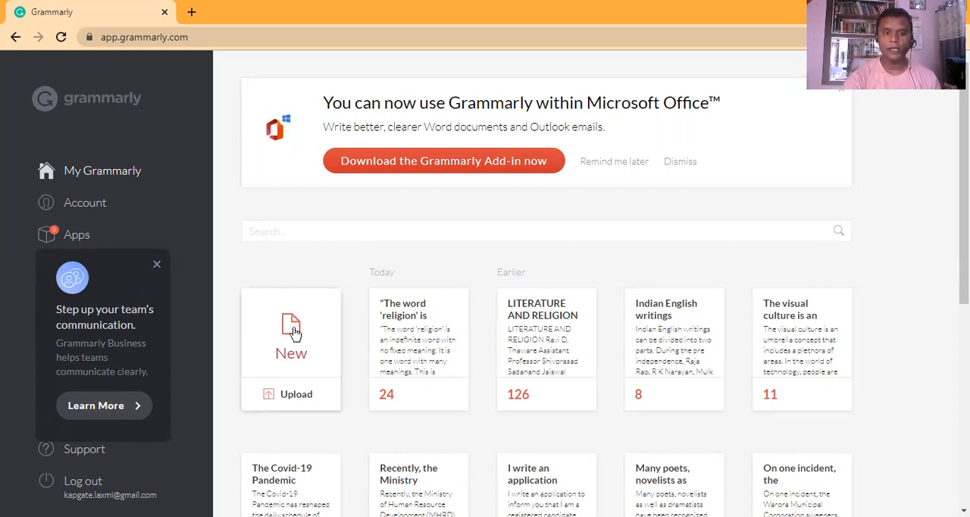
# Create a new document and paste the religion essay, which scores 55 with 10 alerts
pyautogui.click(291, 333)
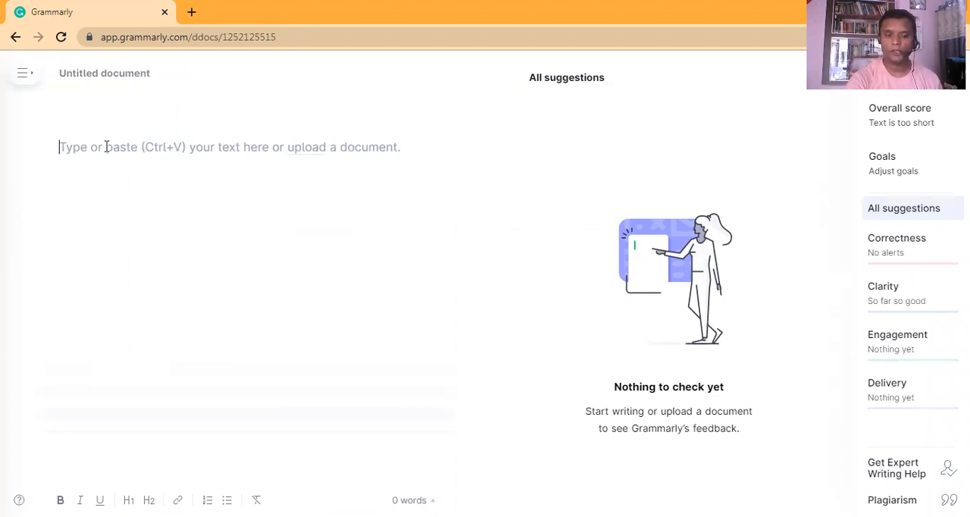
pyautogui.rightClick(106, 147)
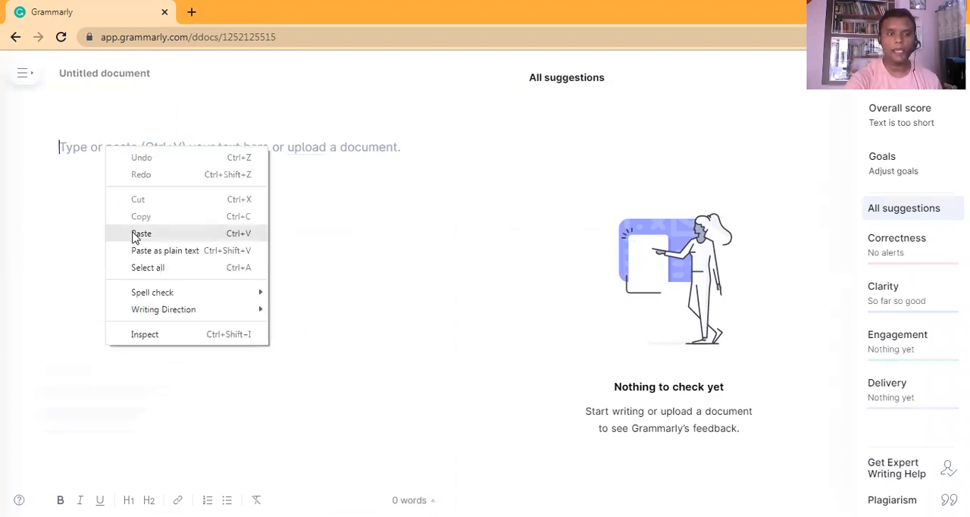
pyautogui.click(141, 234)
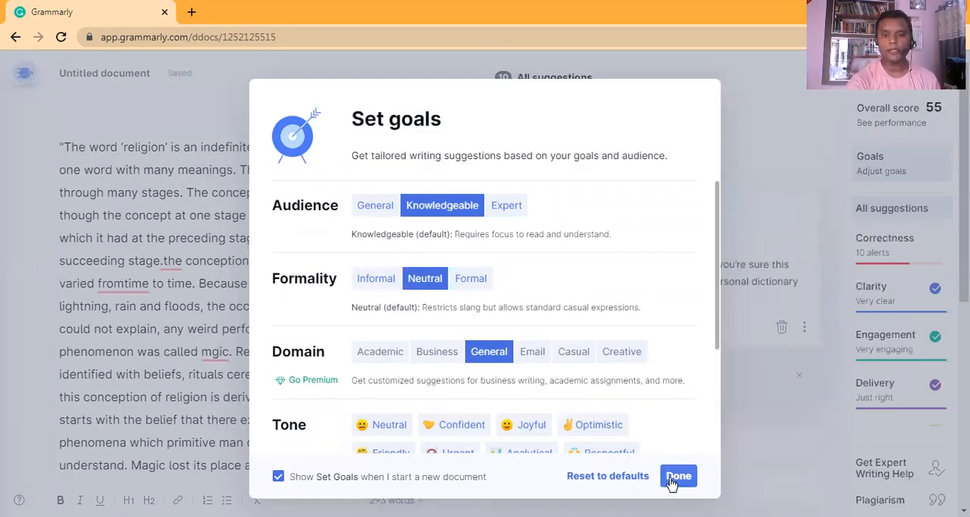
# Accept default goals and fix 'islikely', the missing space after 'stage.', and 'fromtime'
pyautogui.click(677, 475)
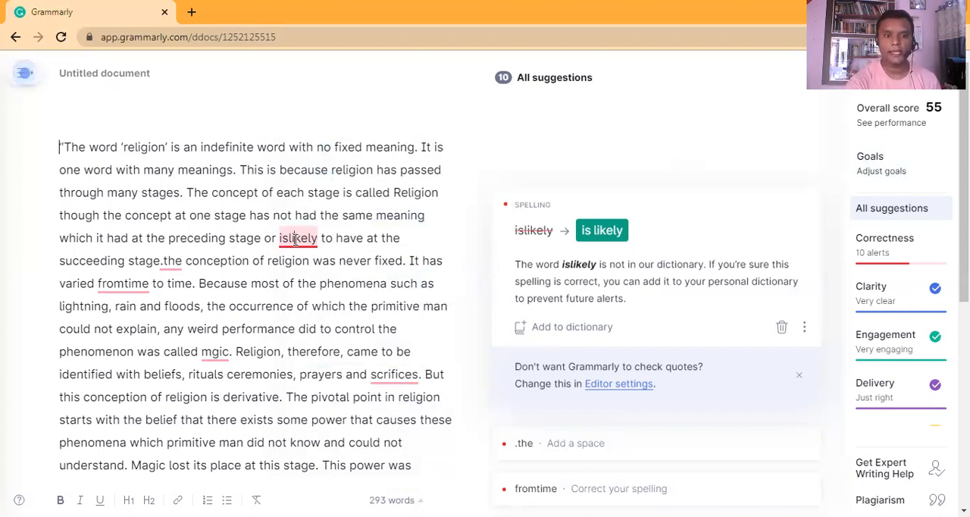
pyautogui.click(601, 230)
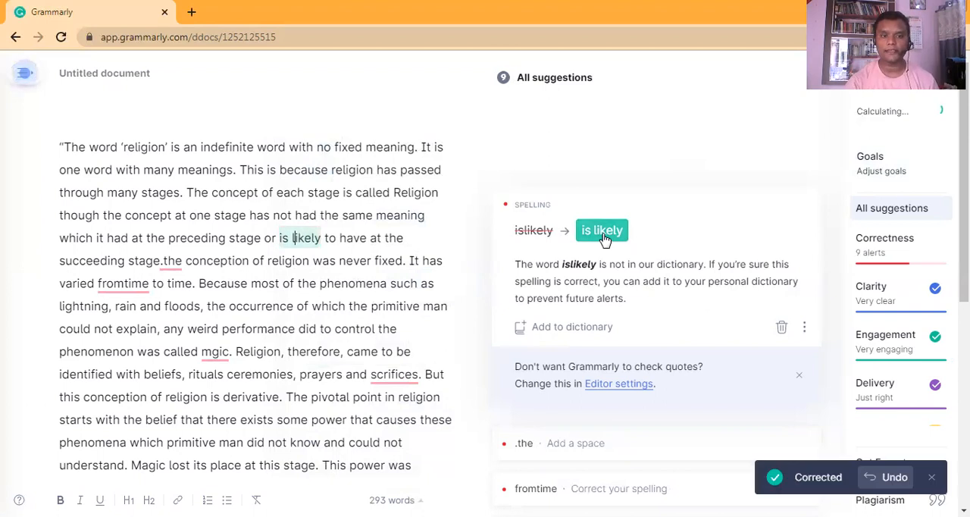
pyautogui.click(602, 229)
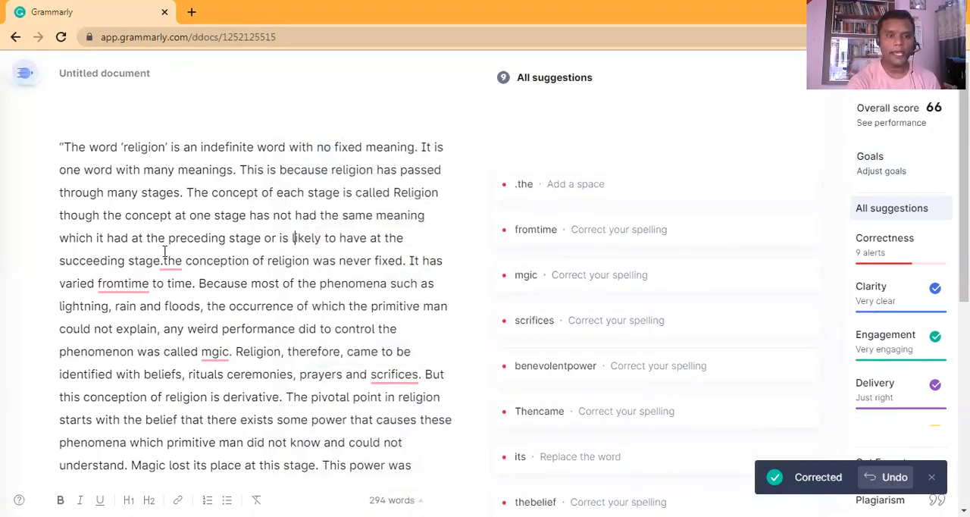
pyautogui.click(553, 184)
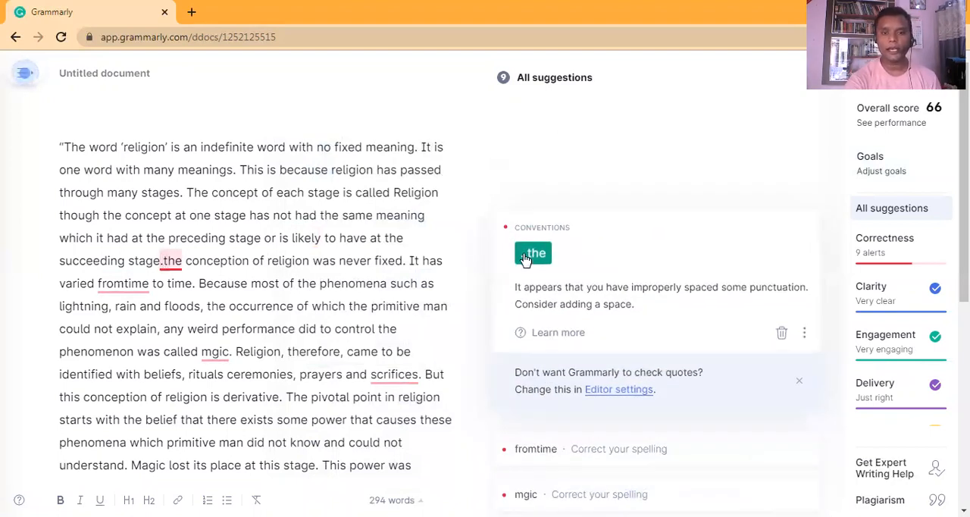
pyautogui.click(532, 253)
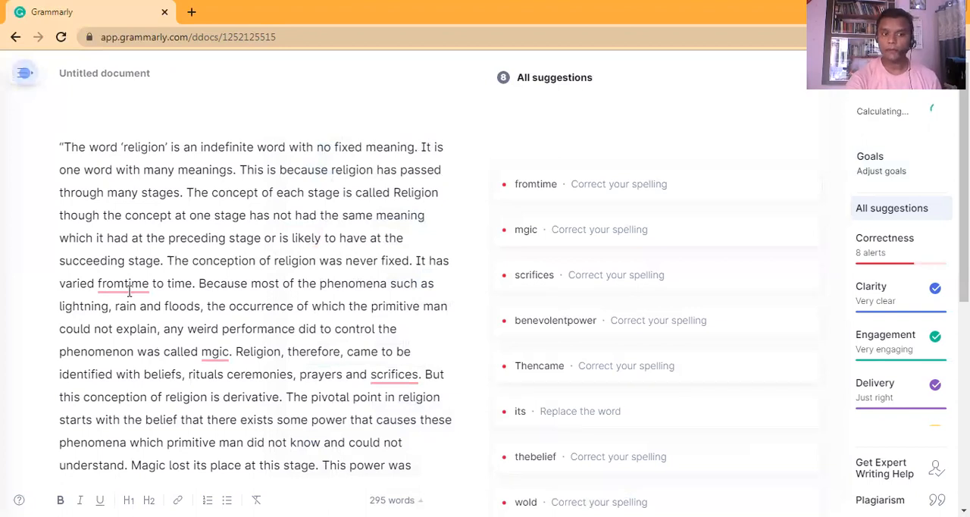
pyautogui.click(536, 183)
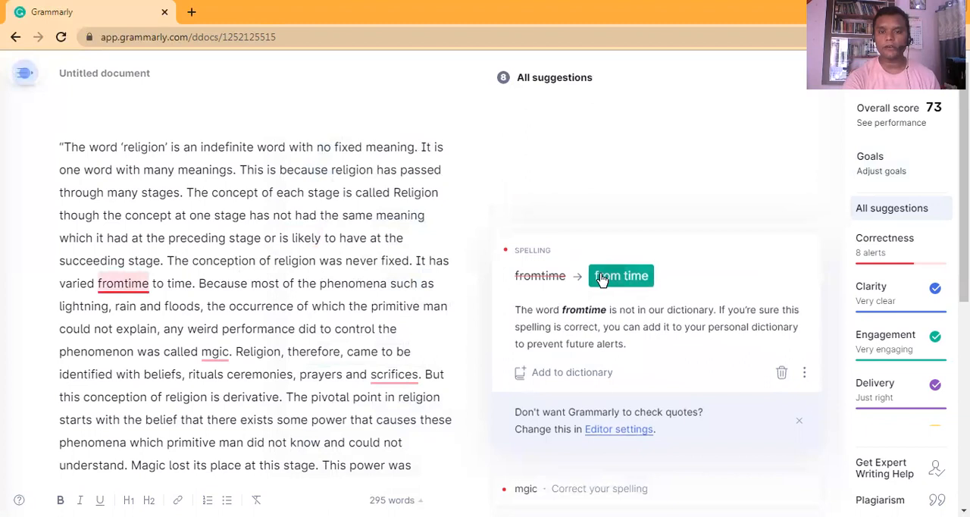
pyautogui.click(621, 275)
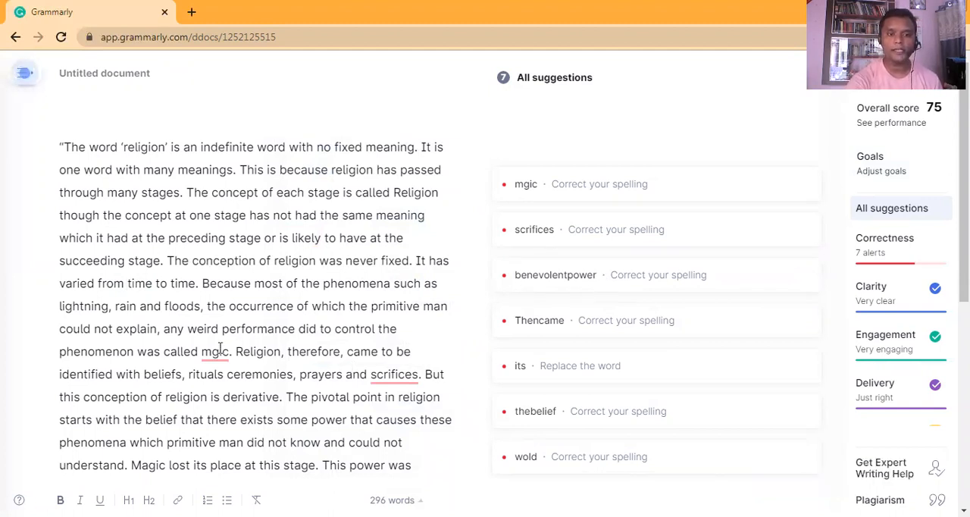
# Correct 'mgic' to magic, 'thebelief', 'Thencame' to 'Then came', and 'wold' to world
pyautogui.click(525, 184)
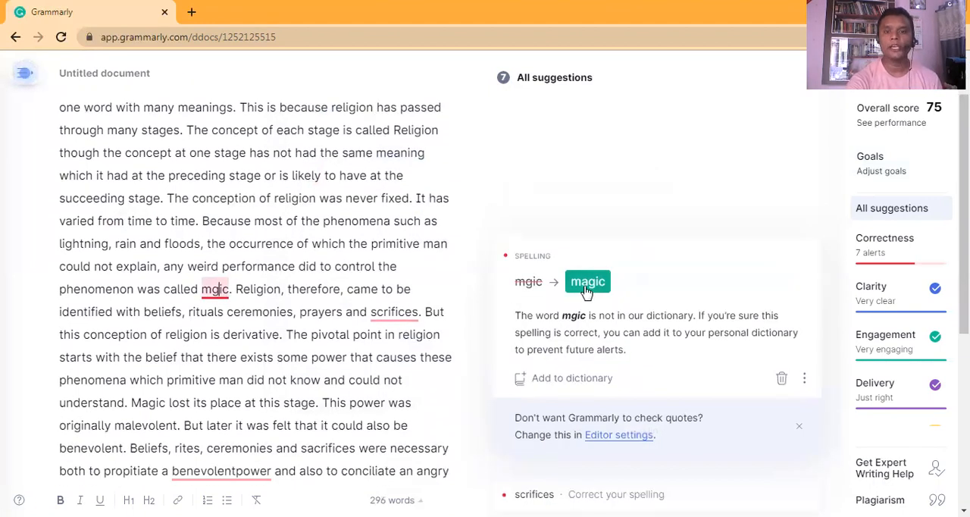
pyautogui.click(587, 281)
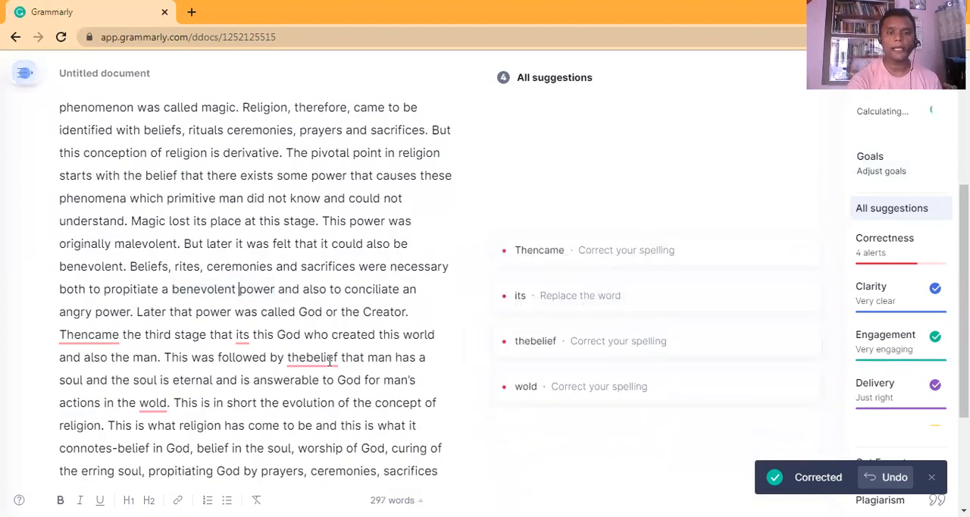
pyautogui.click(534, 340)
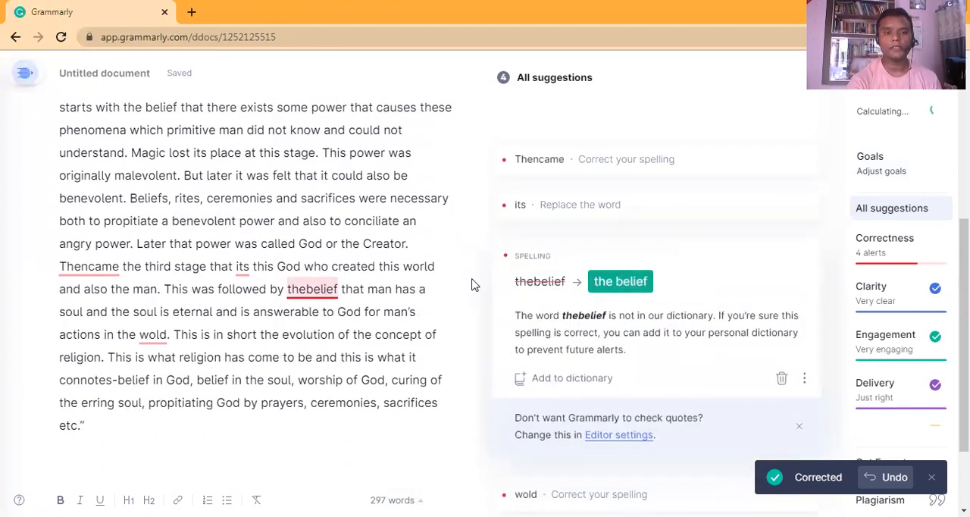
pyautogui.click(619, 282)
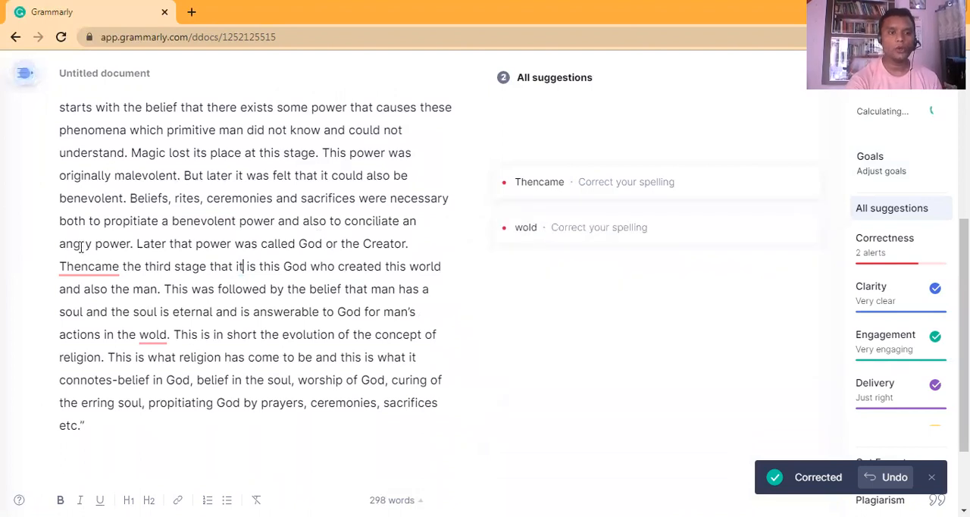
pyautogui.click(539, 182)
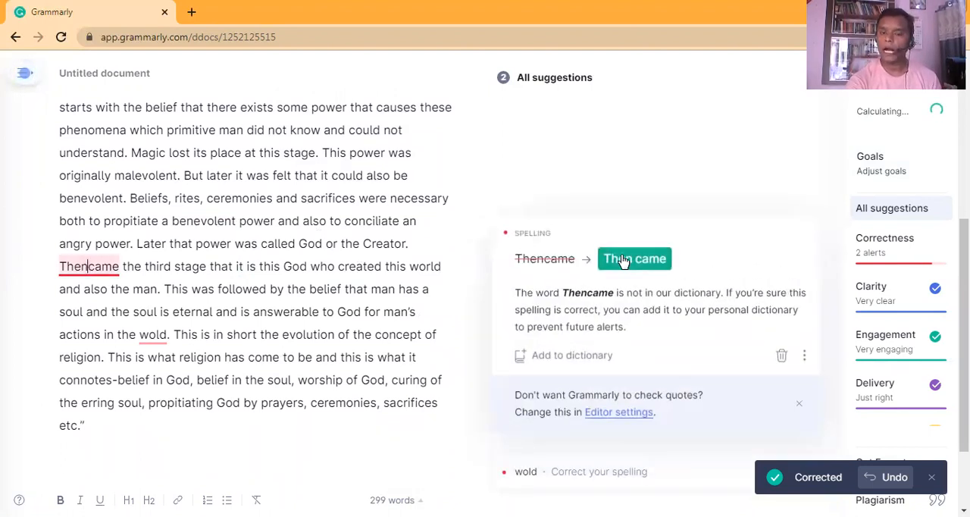
pyautogui.click(634, 259)
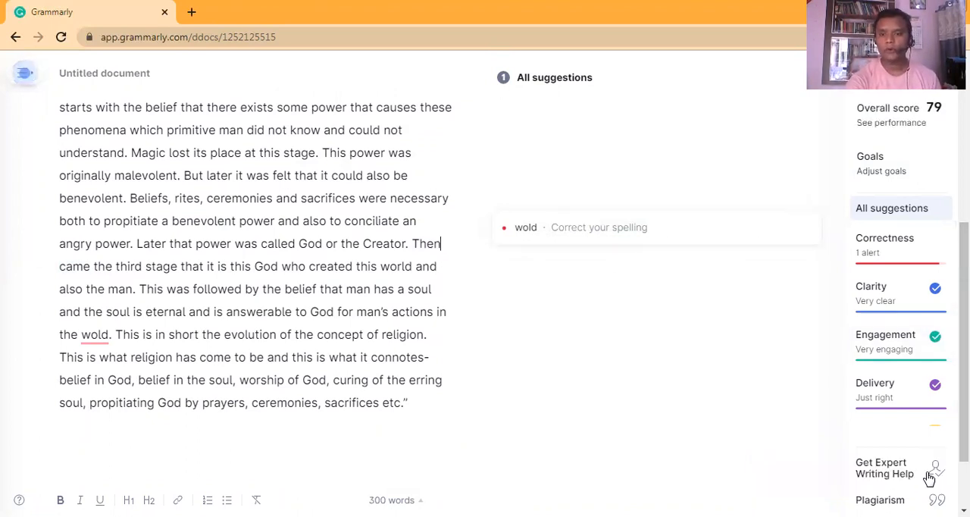
pyautogui.moveTo(734, 128)
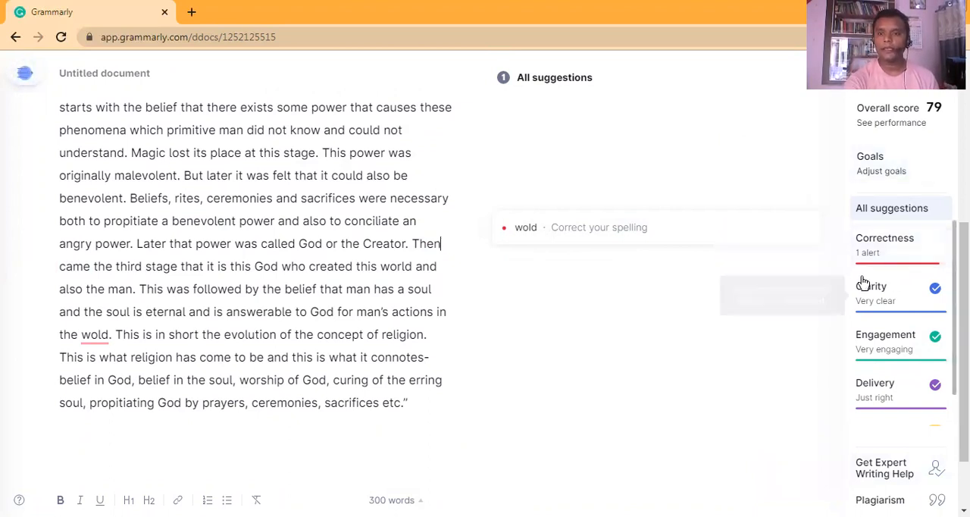
pyautogui.moveTo(871, 287)
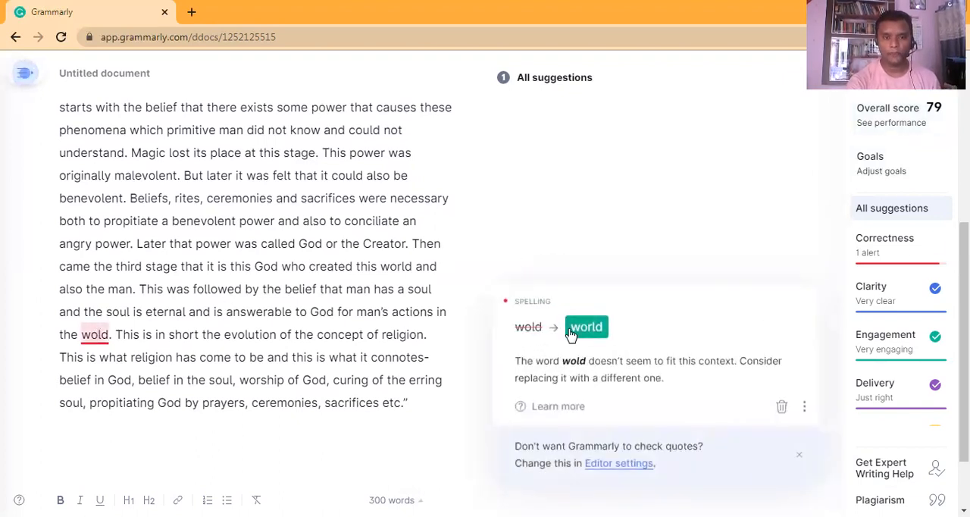
pyautogui.click(585, 327)
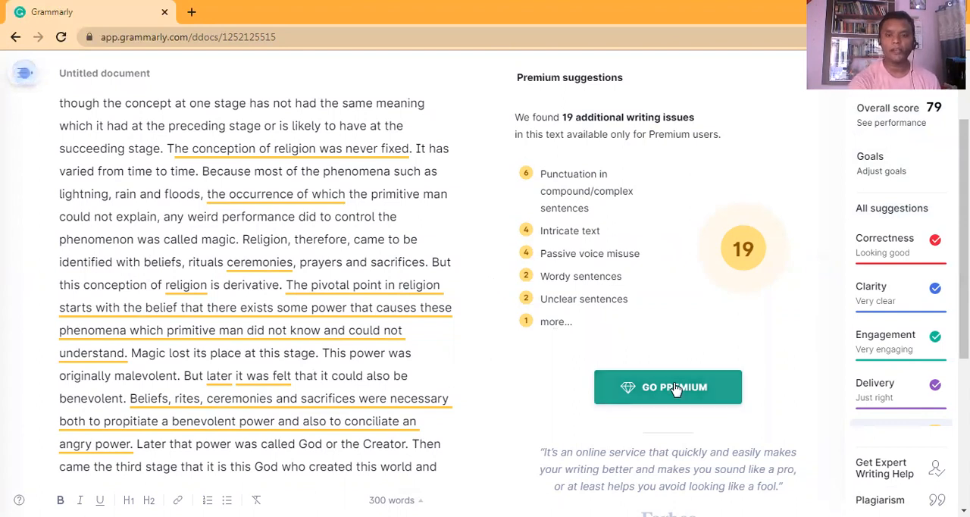
# Choose GO PREMIUM from the premium suggestions panel
pyautogui.click(668, 387)
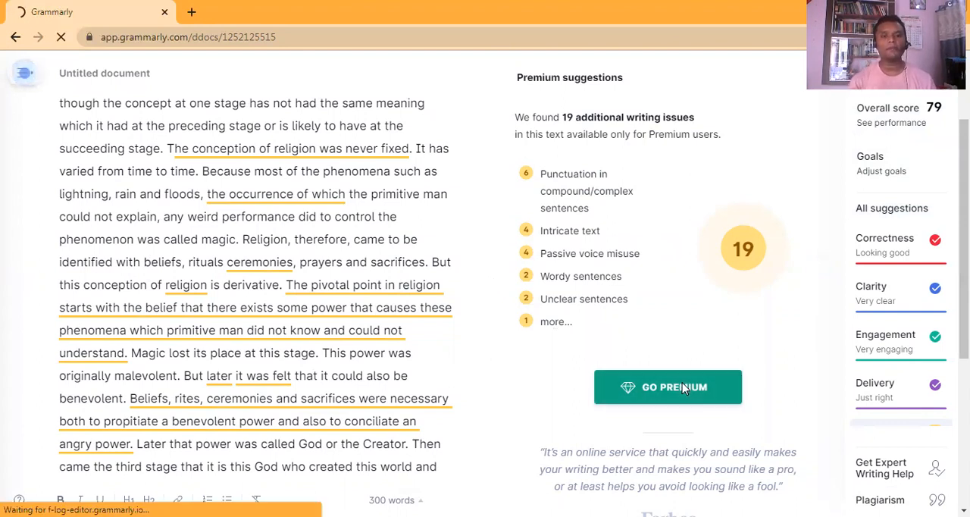
# Compare Free, Premium ($12.00/month) and Business ($12.50) plans, then go back
pyautogui.click(666, 387)
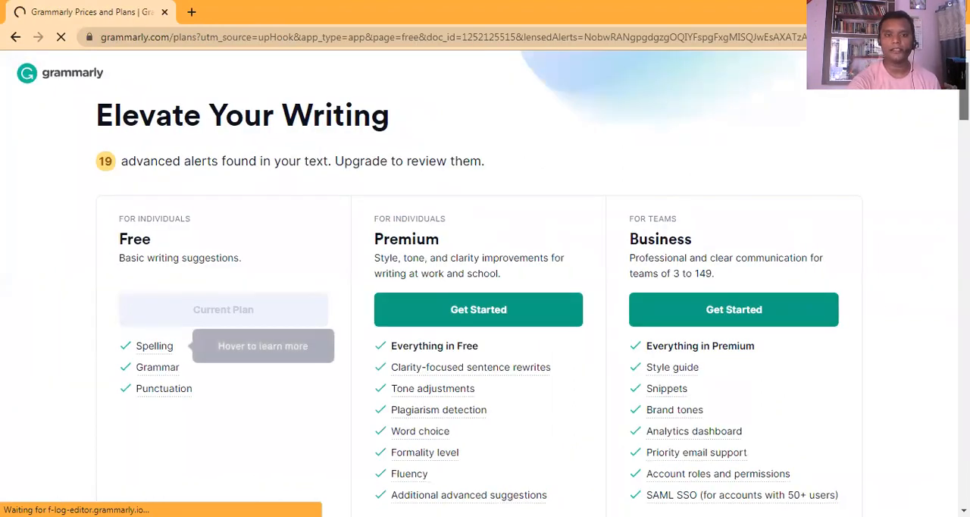
pyautogui.scroll(-3)
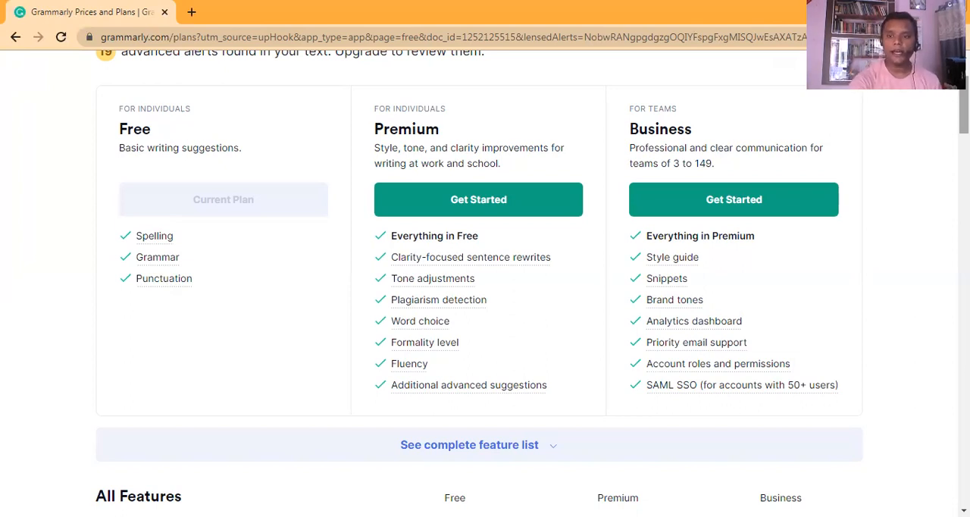
pyautogui.scroll(-3)
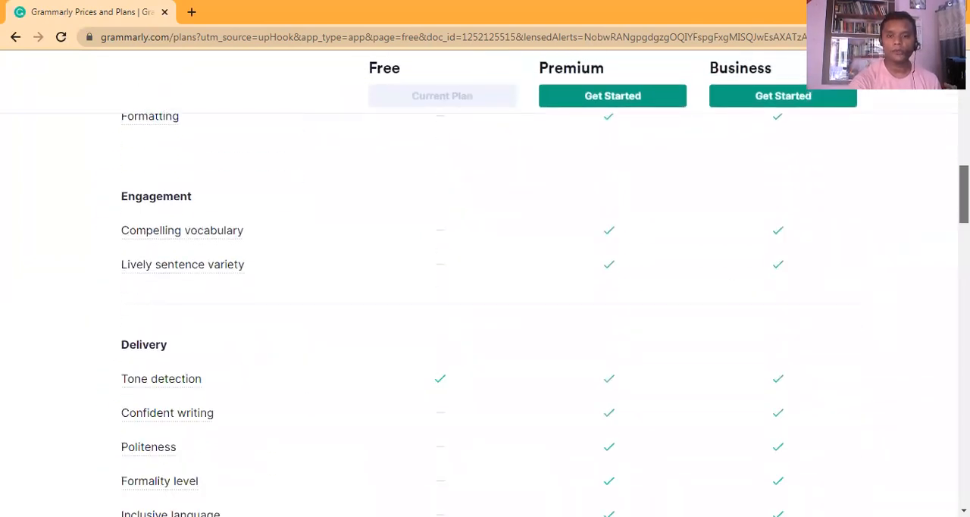
pyautogui.scroll(-3)
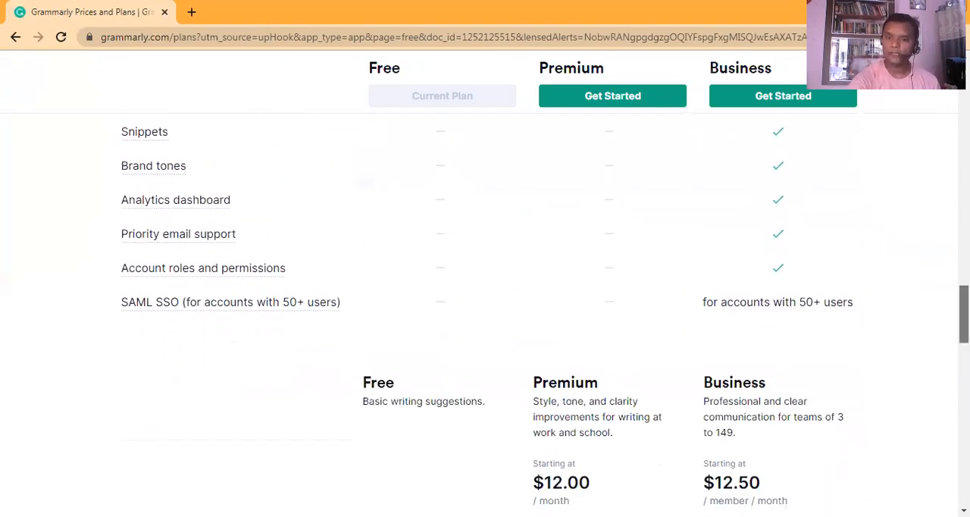
pyautogui.scroll(-3)
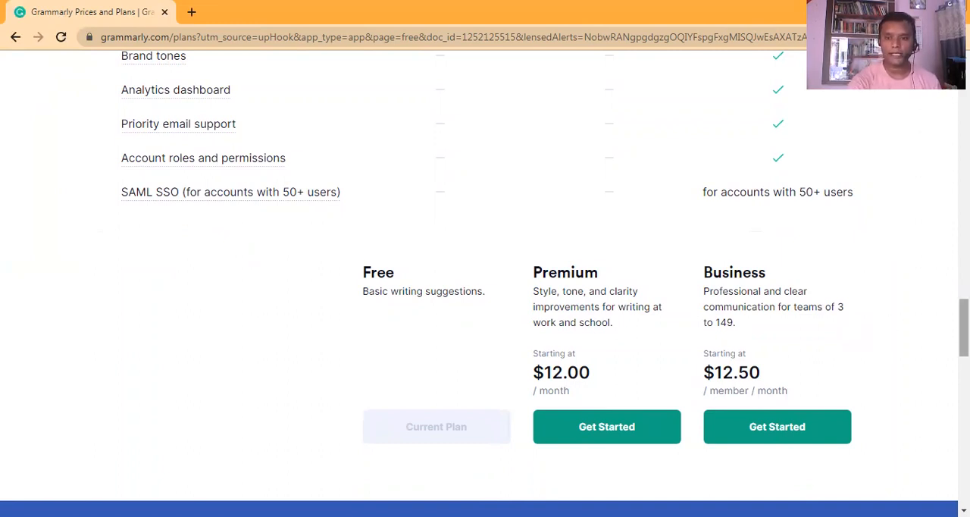
pyautogui.scroll(3)
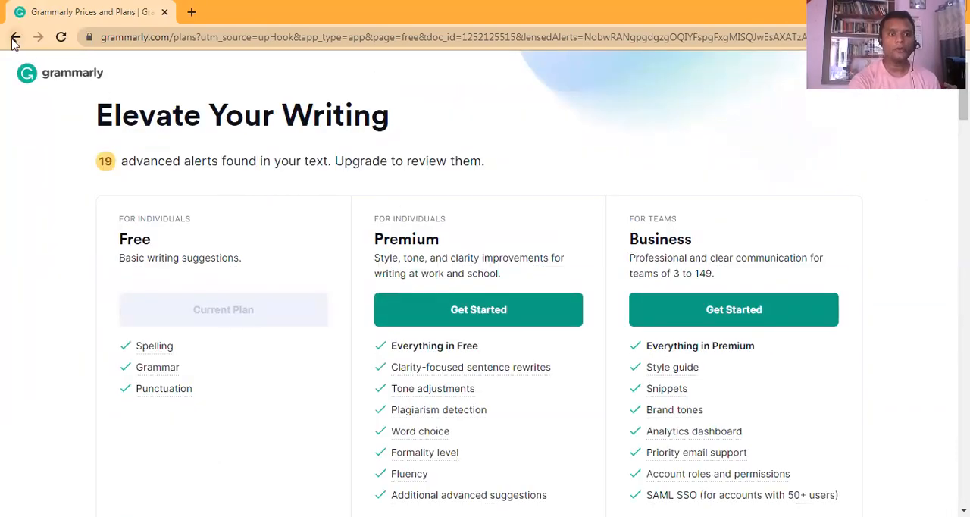
pyautogui.click(15, 36)
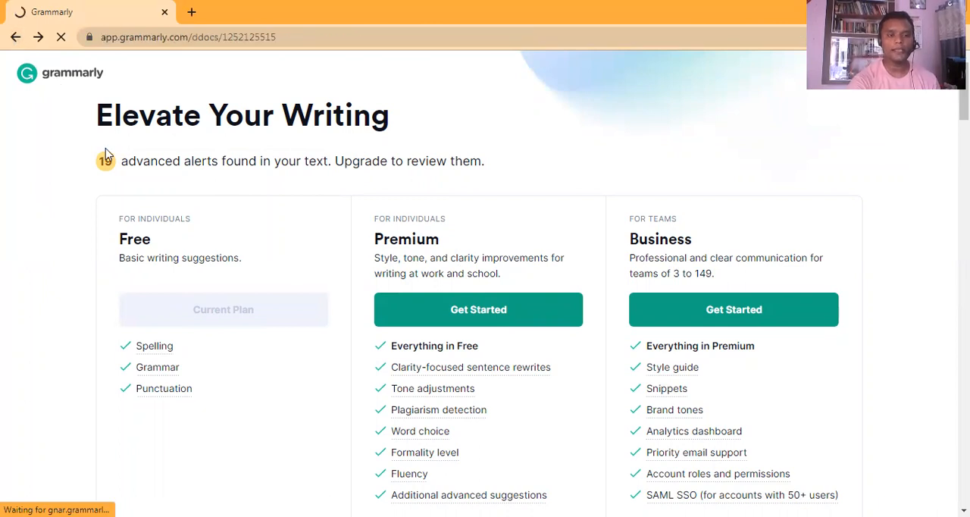
# Go back and pick the second Google account, which returns a sign-in error
pyautogui.click(15, 37)
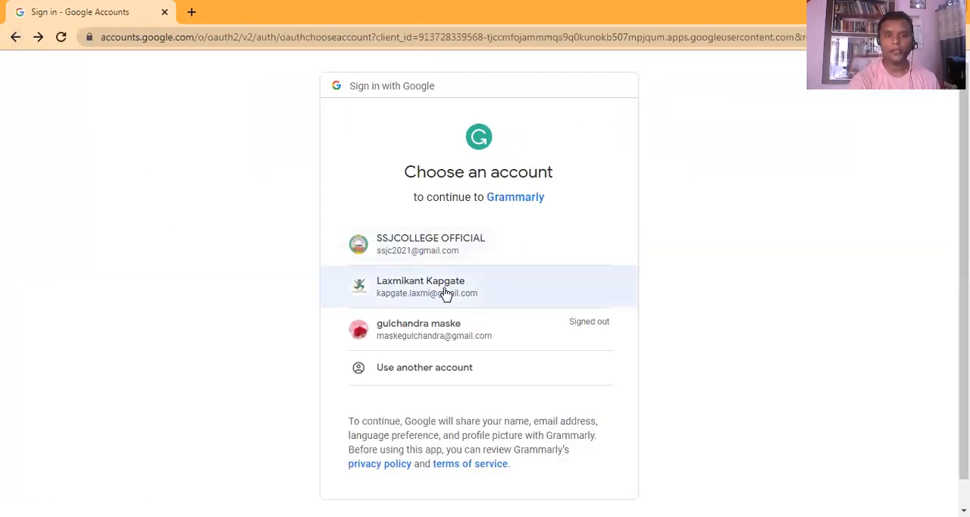
pyautogui.click(420, 286)
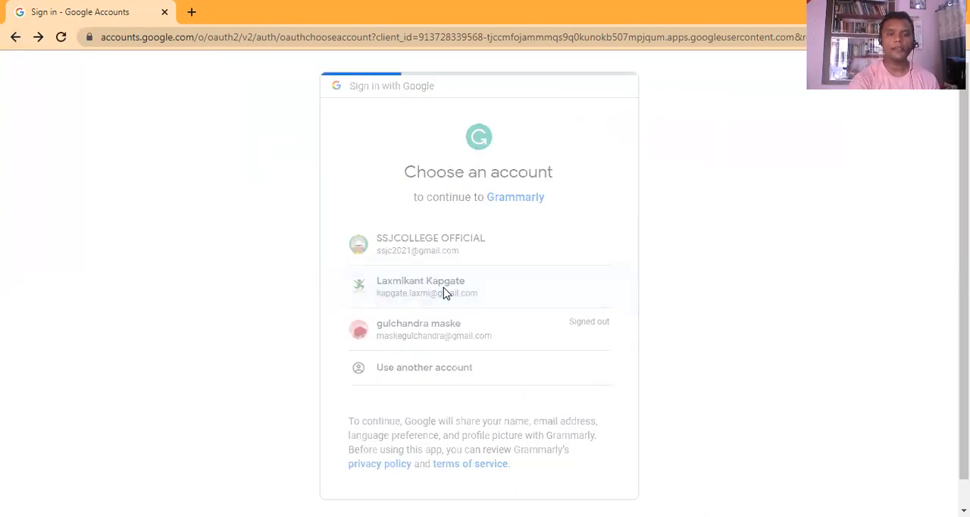
pyautogui.click(443, 286)
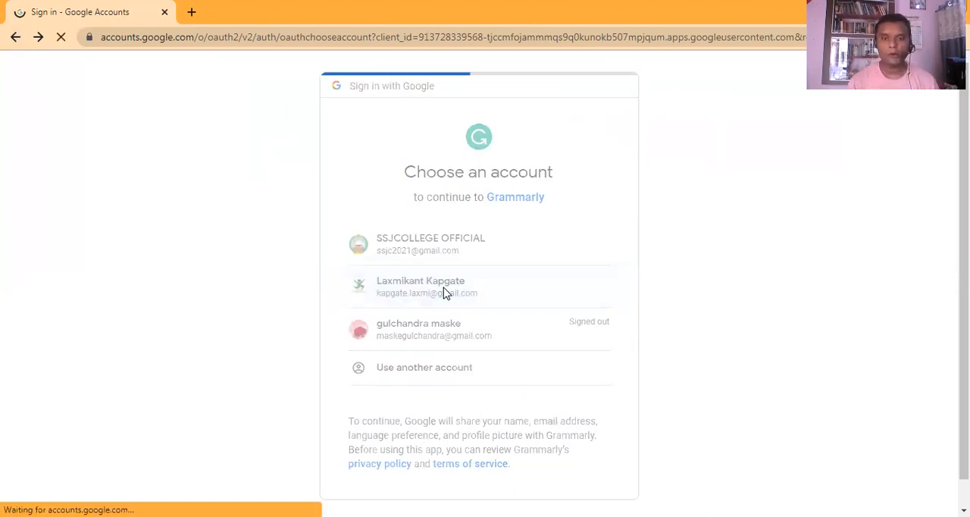
pyautogui.click(427, 286)
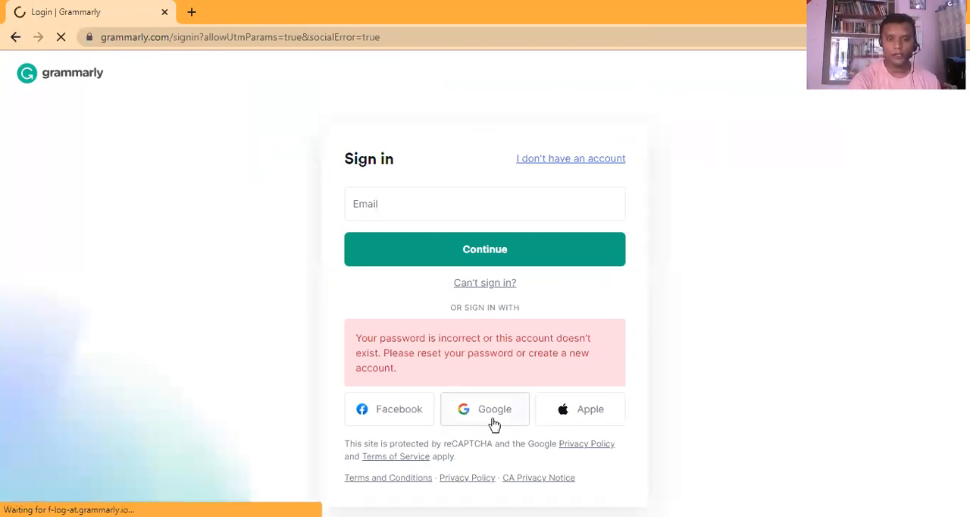
# Retry Google sign-in, view and dismiss developer info, and choose the second account again
pyautogui.click(485, 408)
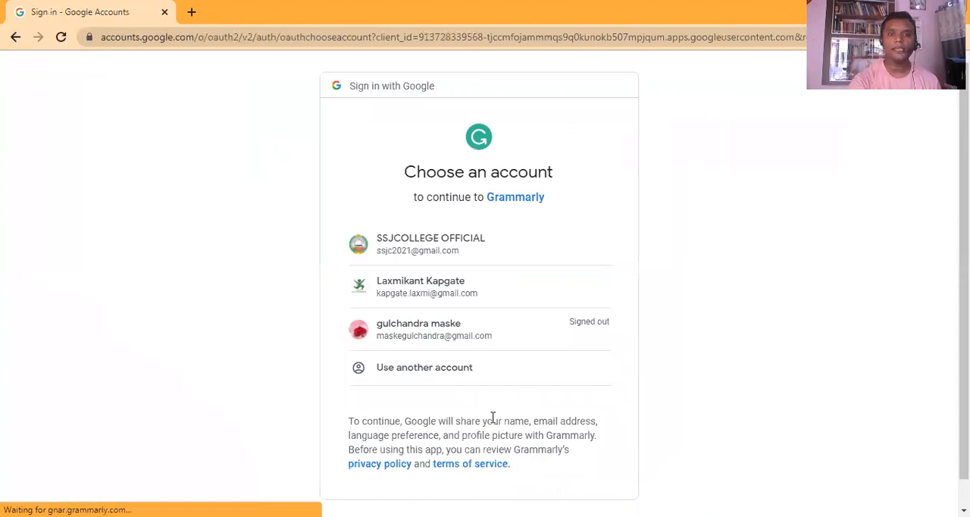
pyautogui.moveTo(515, 237)
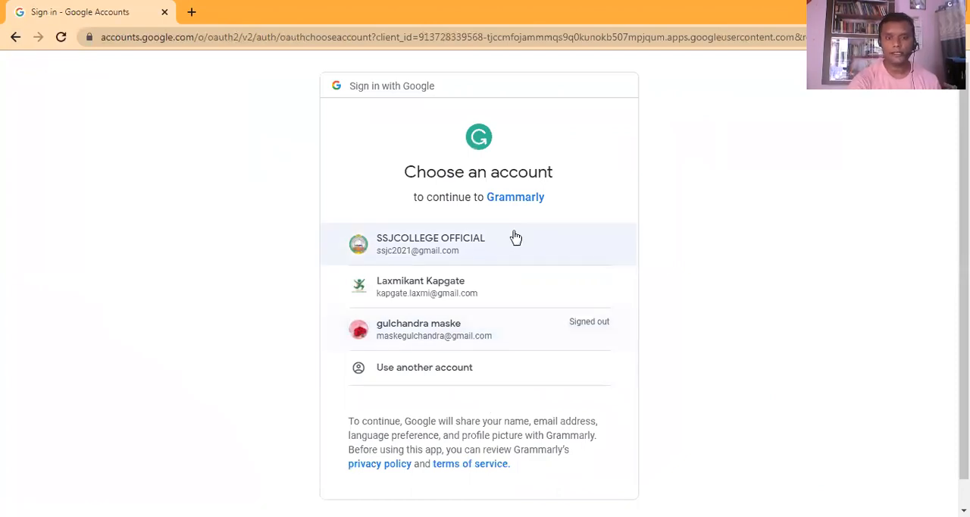
pyautogui.click(514, 196)
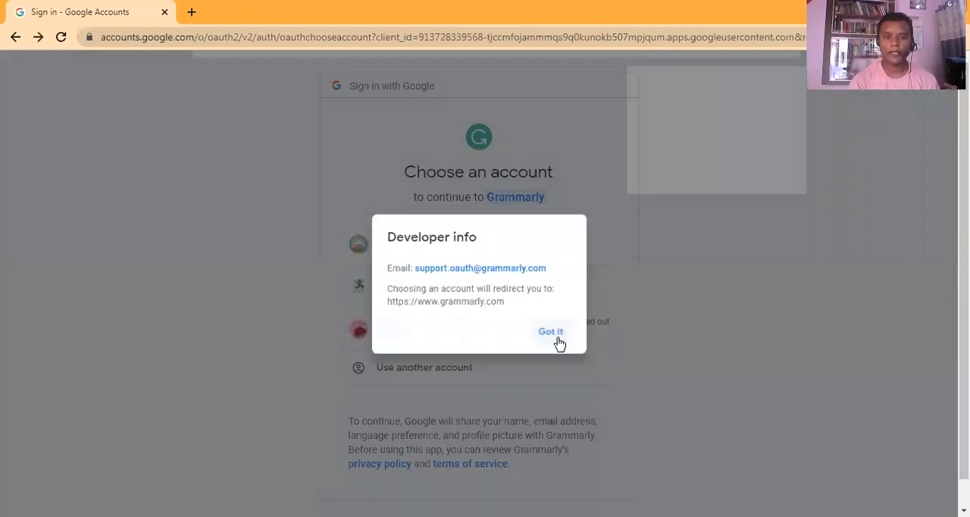
pyautogui.click(550, 332)
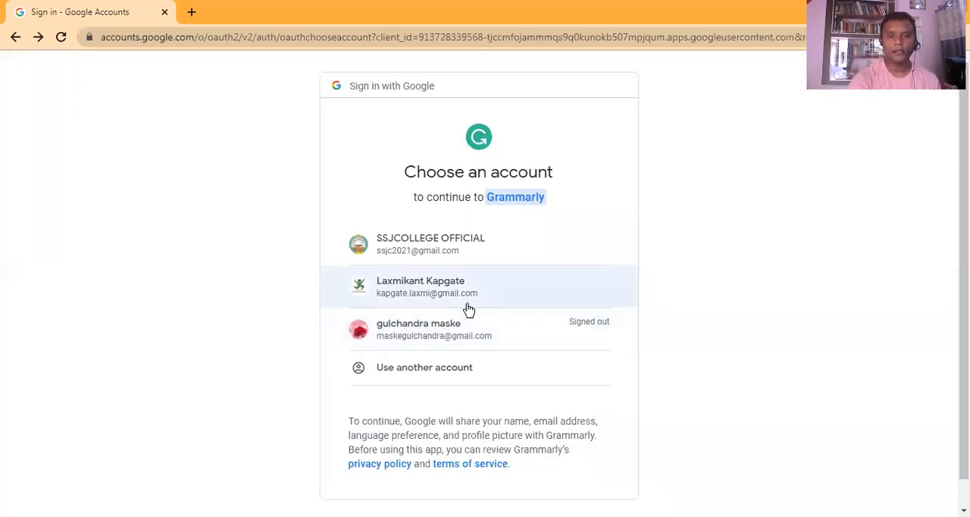
pyautogui.click(420, 287)
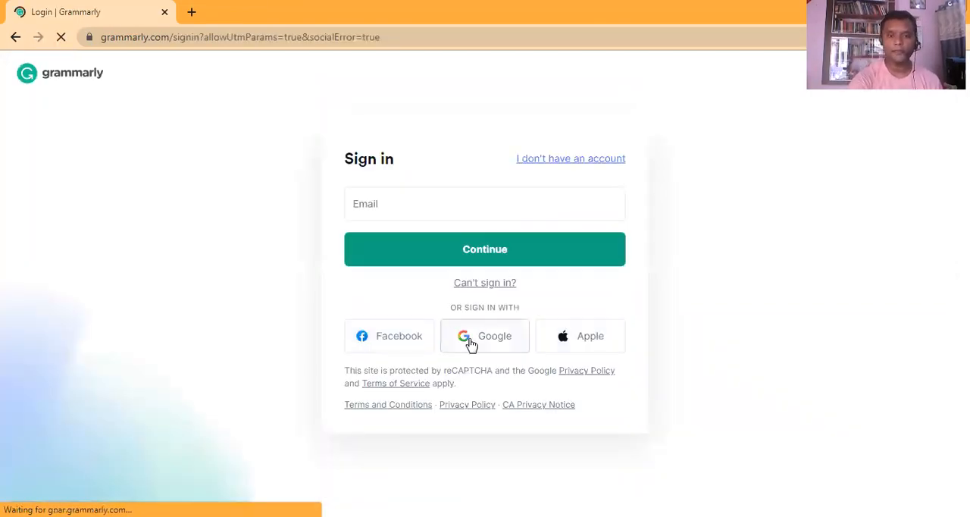
pyautogui.click(484, 336)
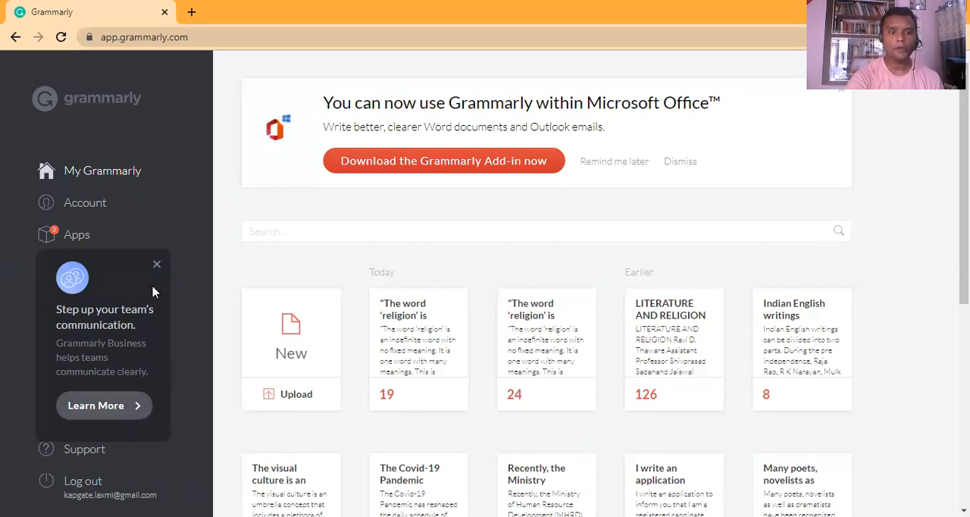
# Close the 'Step up your team's communication' tip and scroll the document list
pyautogui.click(157, 264)
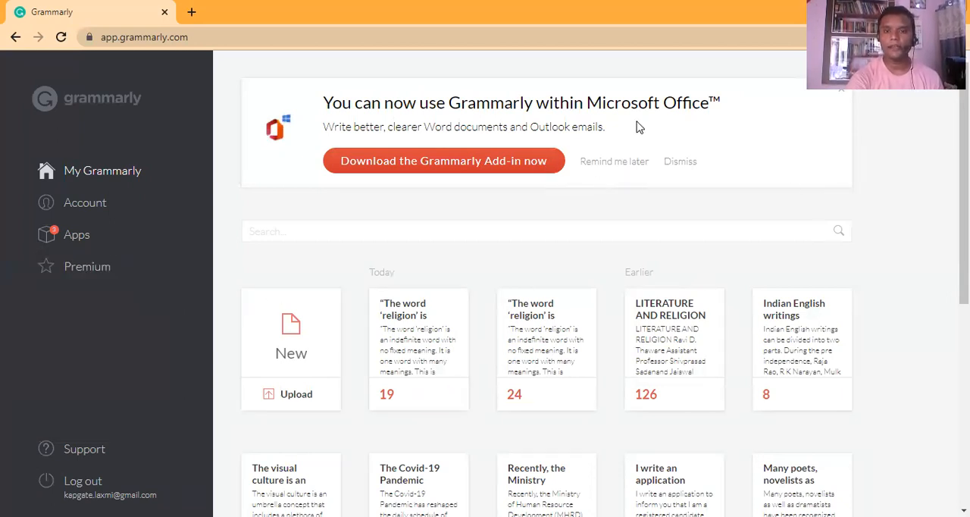
pyautogui.moveTo(884, 246)
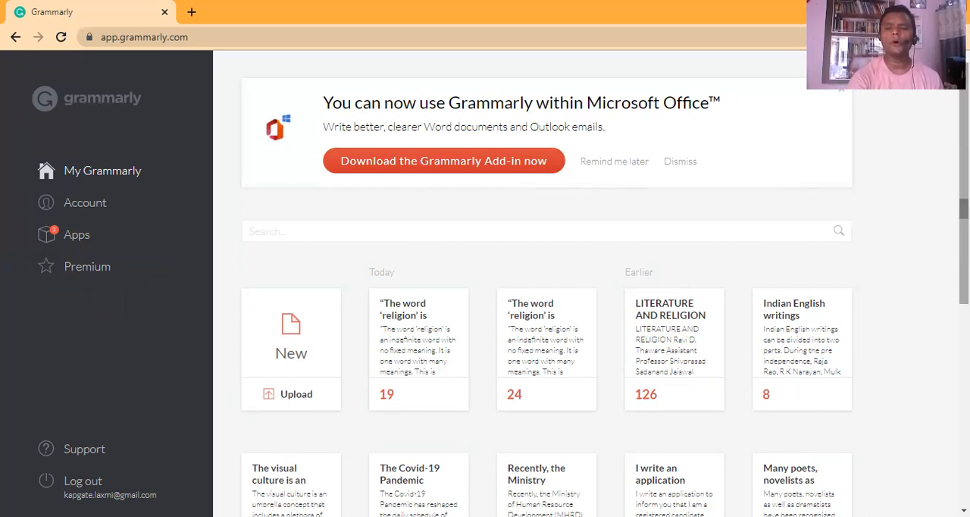
pyautogui.scroll(-3)
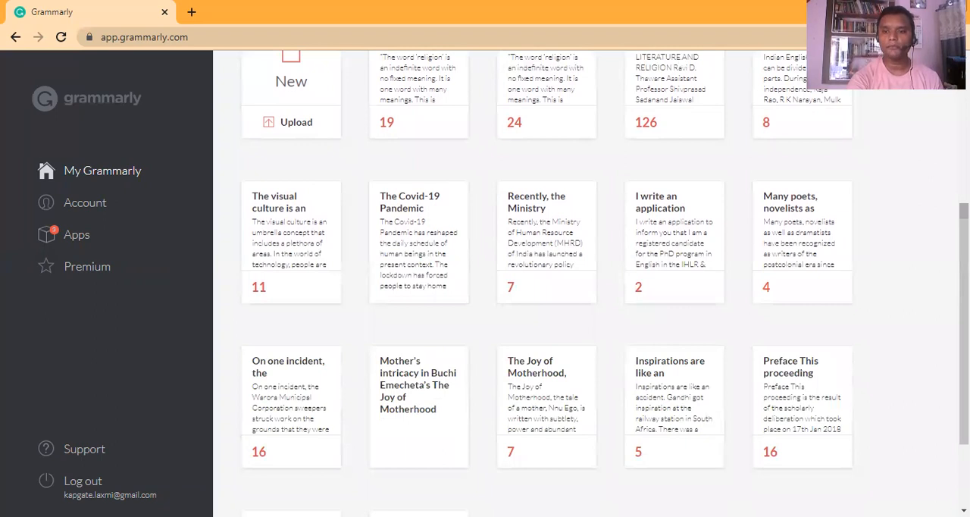
pyautogui.scroll(-3)
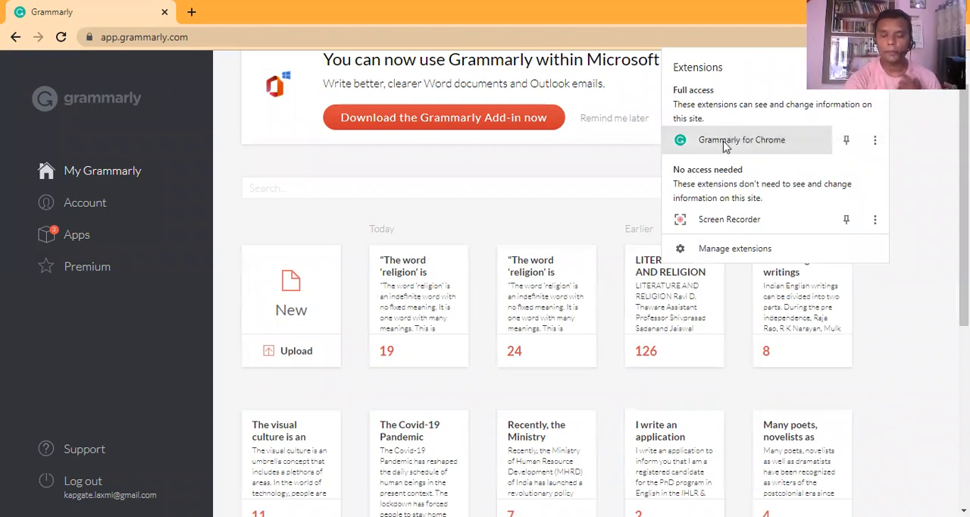
pyautogui.moveTo(741, 140)
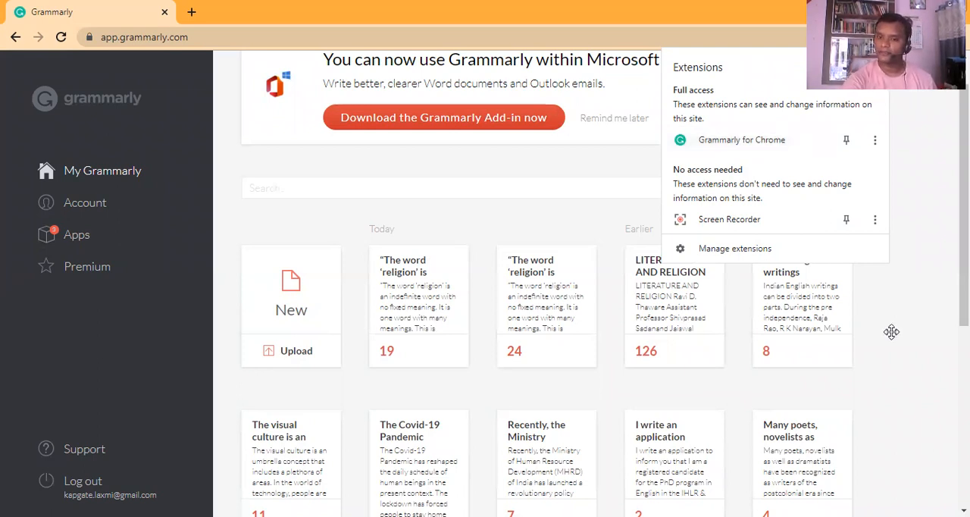
pyautogui.moveTo(892, 460)
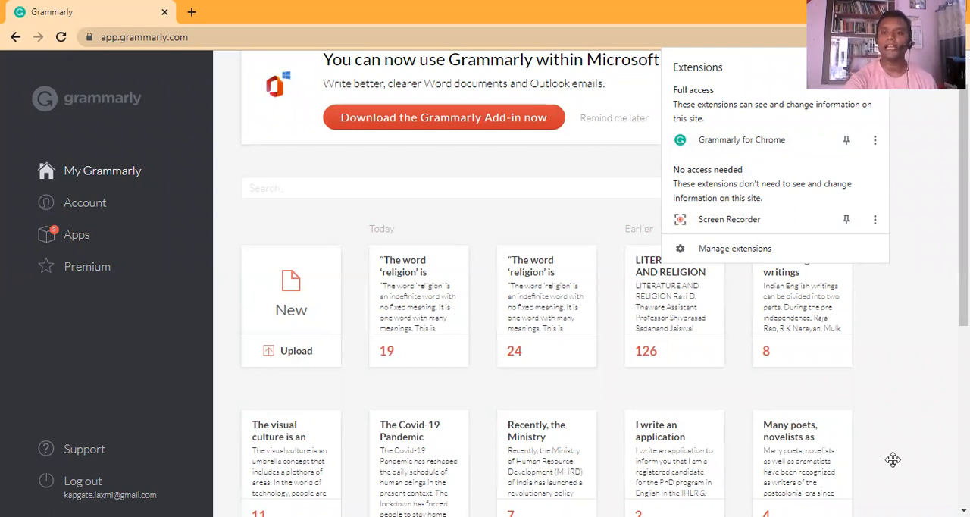